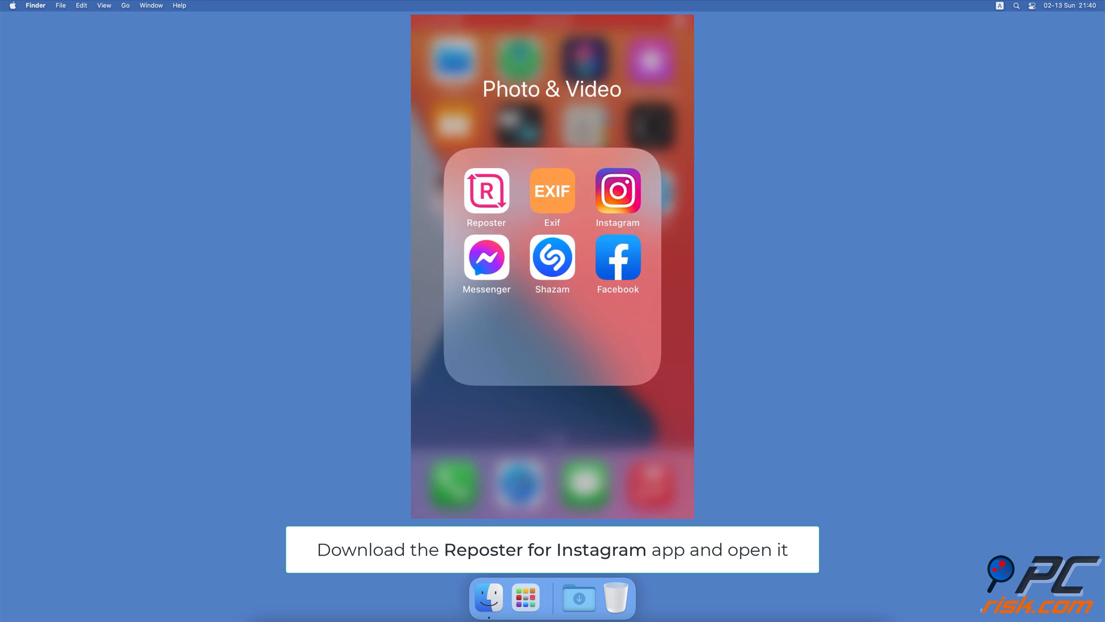
Launch Instagram, browse to the terraced-pools reel and bring up its more-options menu
click(486, 192)
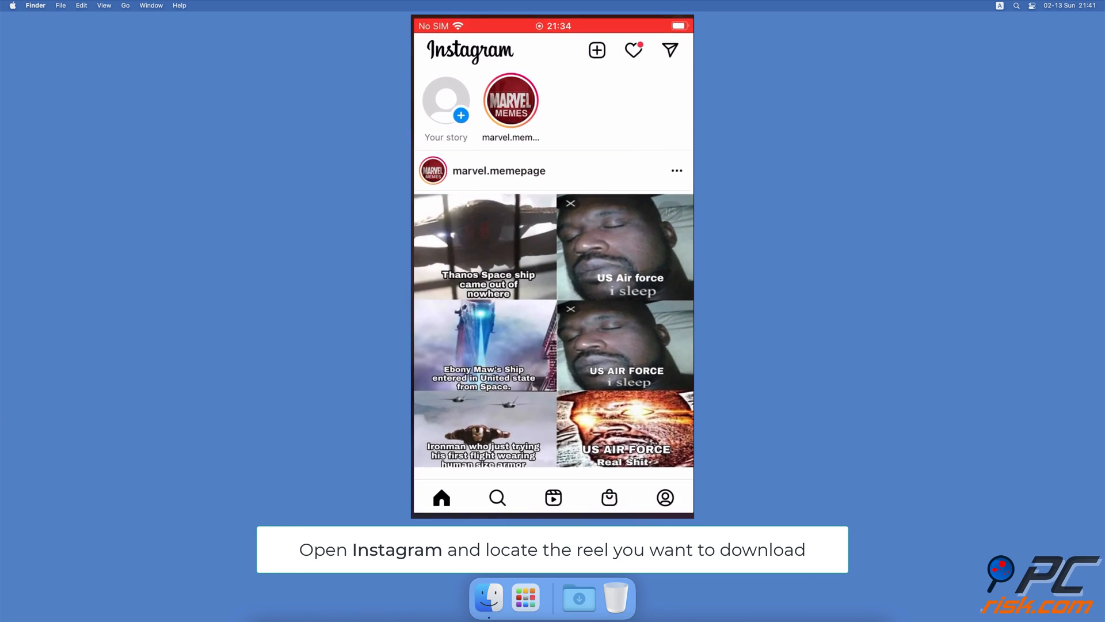
click(552, 497)
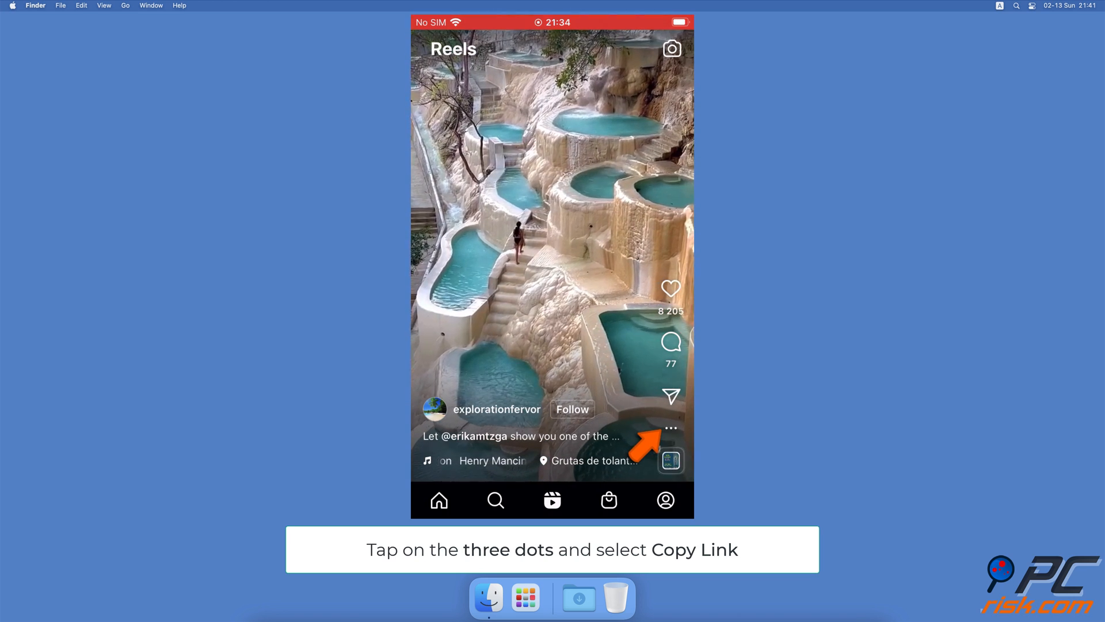
click(670, 428)
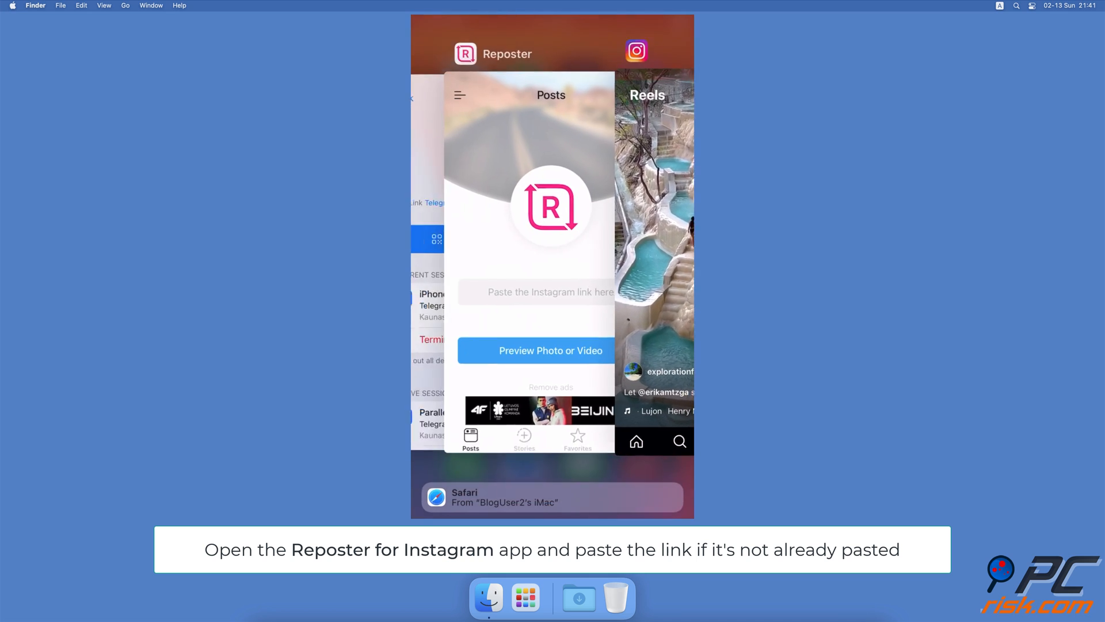
Switch to Reposter, paste the copied reel link and fetch its video preview
click(535, 291)
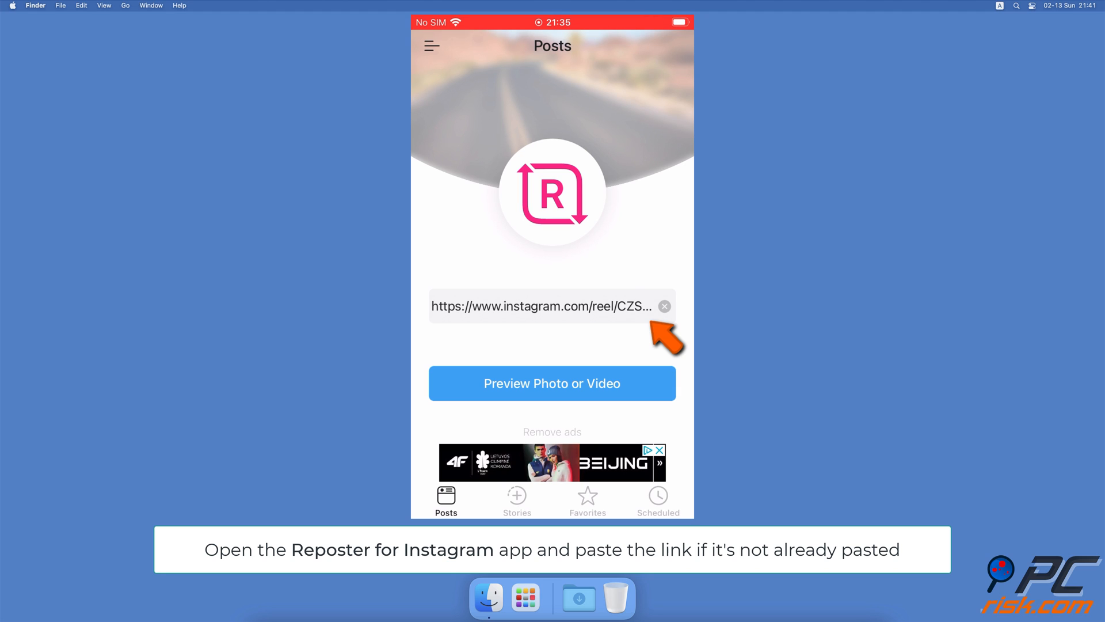
click(551, 383)
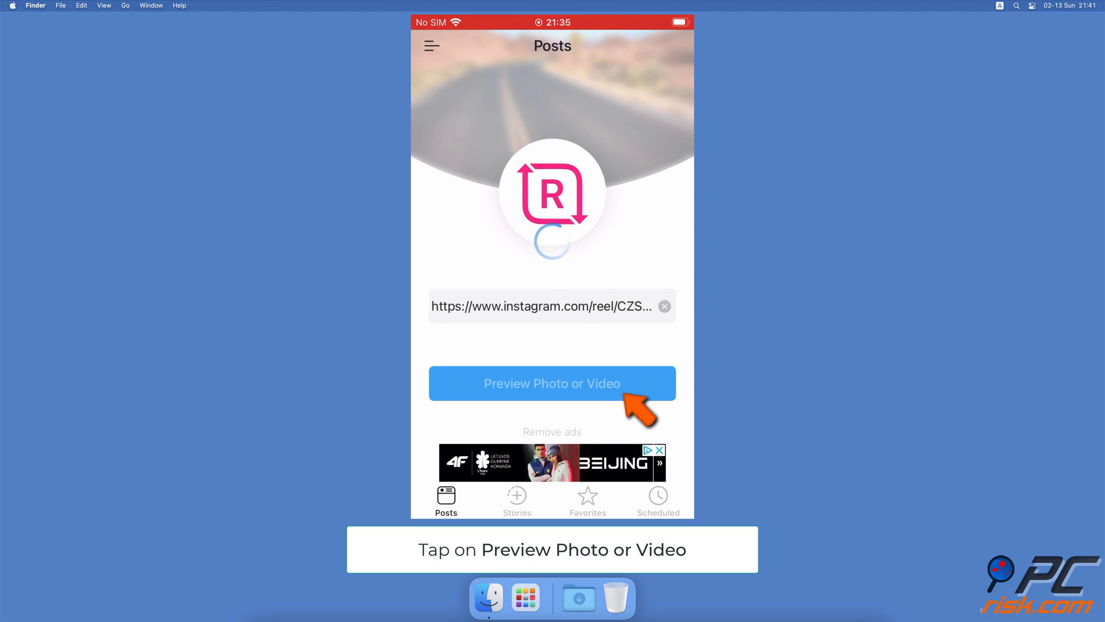
click(551, 384)
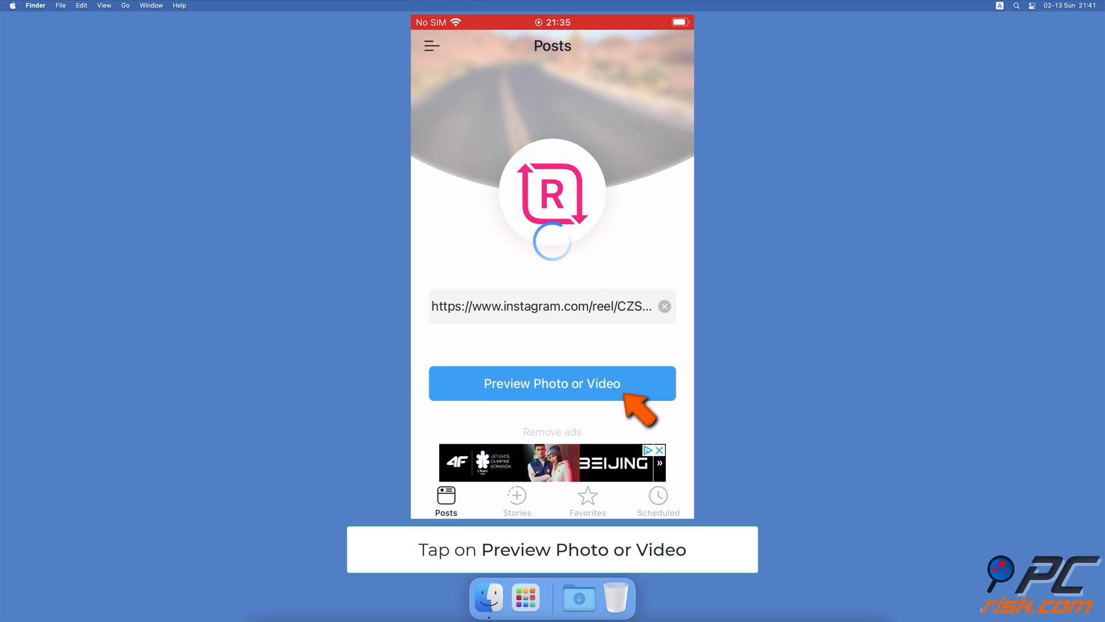
click(551, 382)
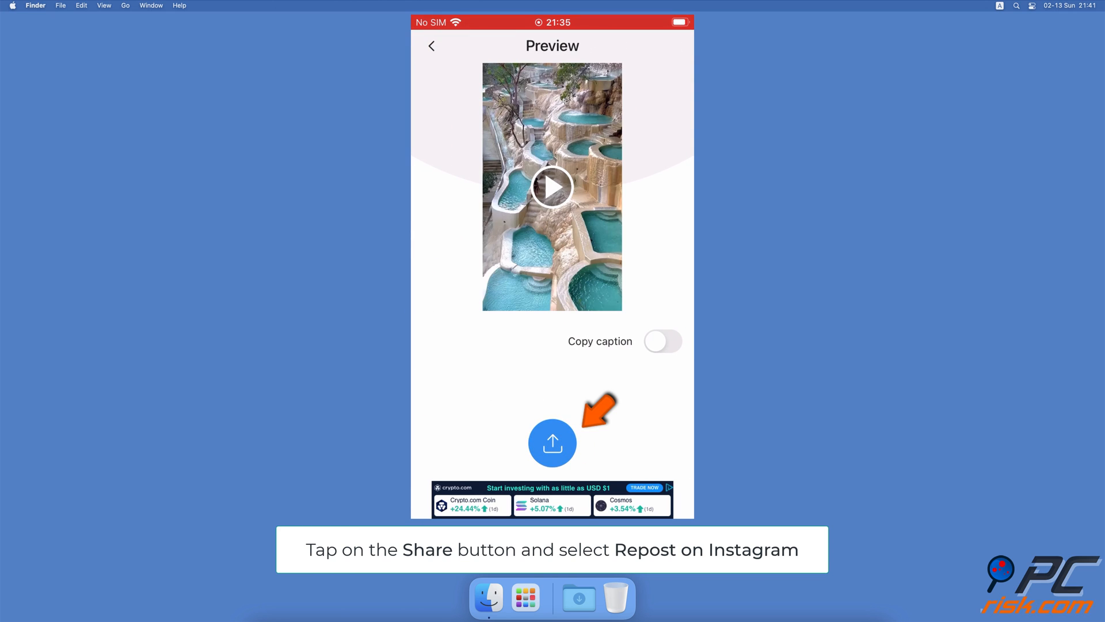
From the reel's share options choose Repost on Instagram
click(551, 442)
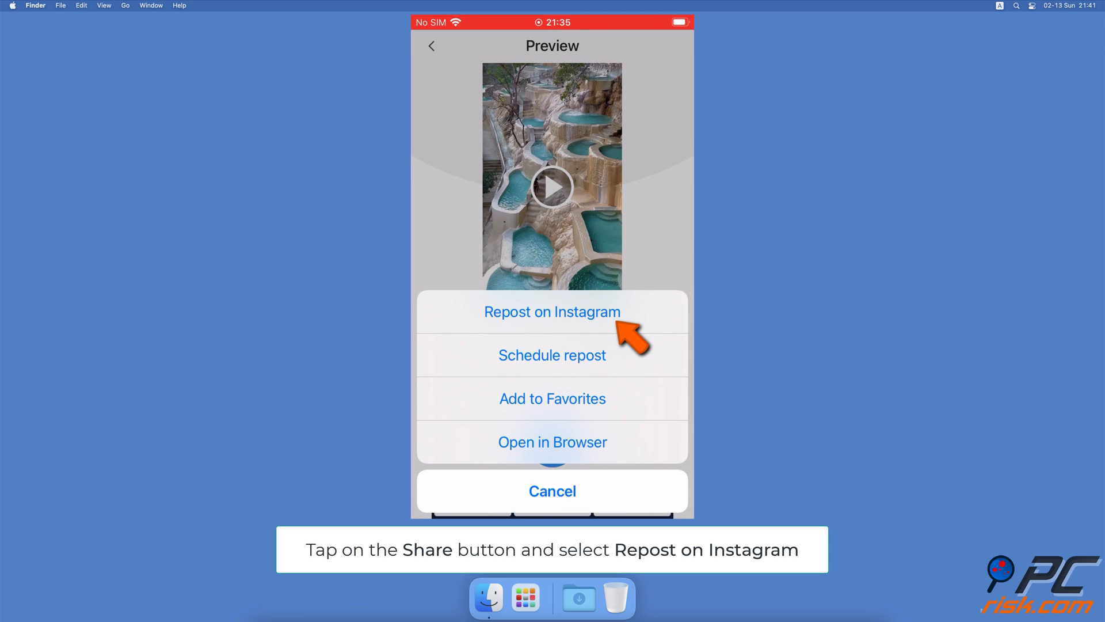
click(551, 312)
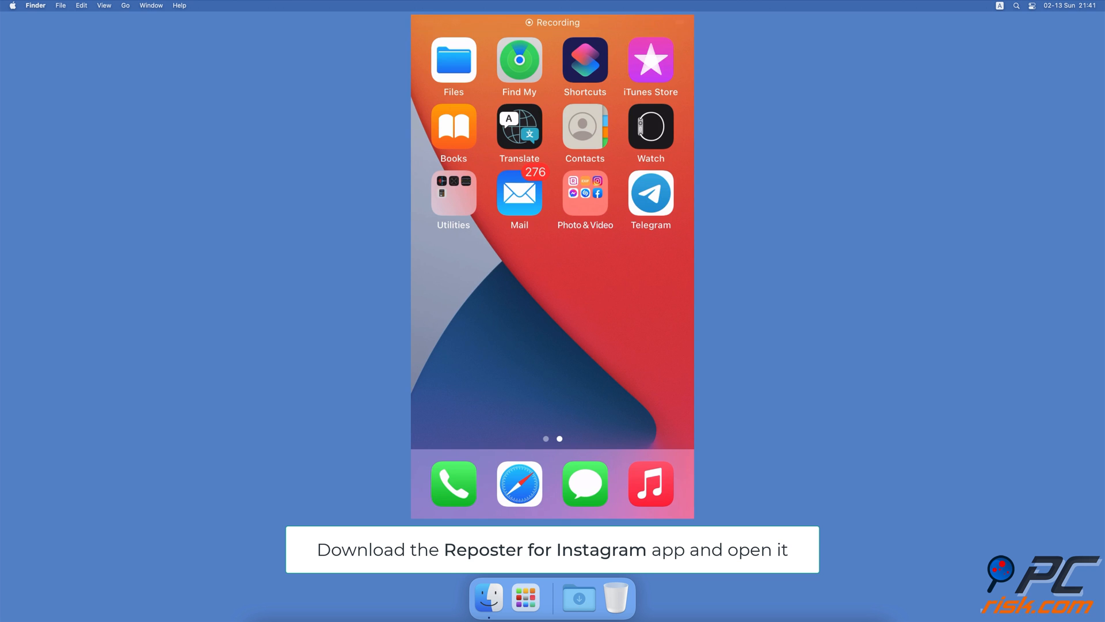
Relaunch Instagram from the Photo & Video folder, find the reel and copy its link
click(585, 194)
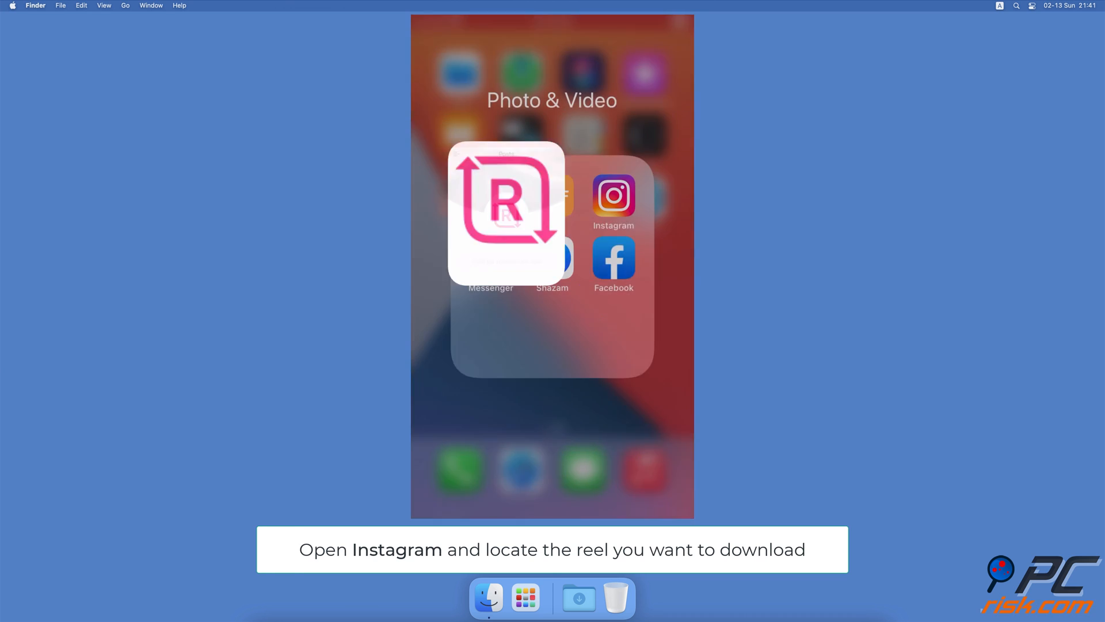
click(612, 203)
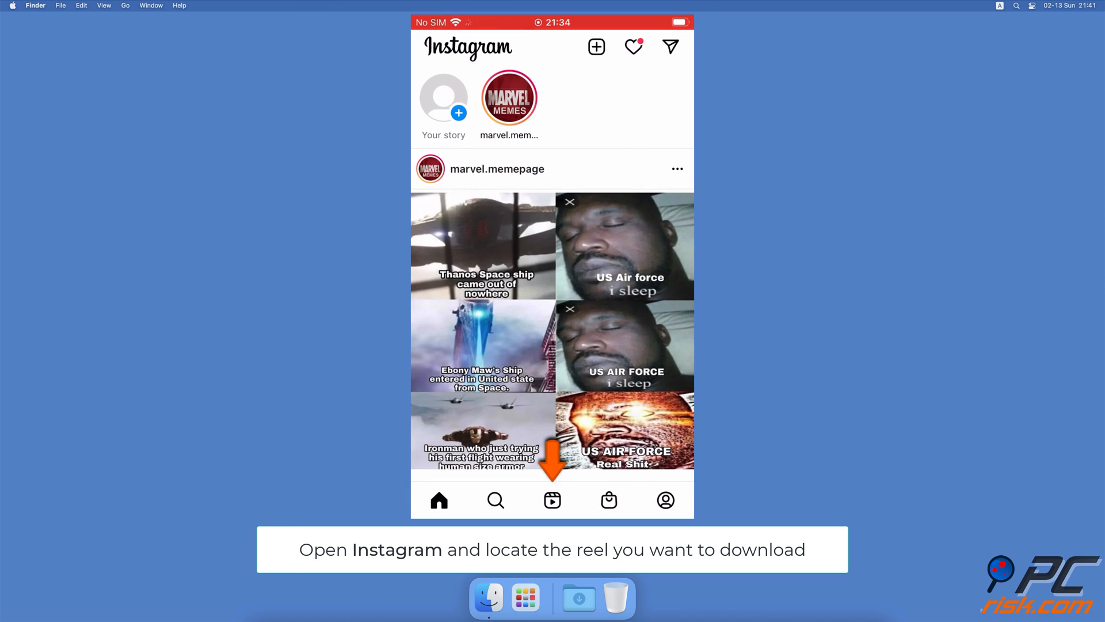
click(552, 499)
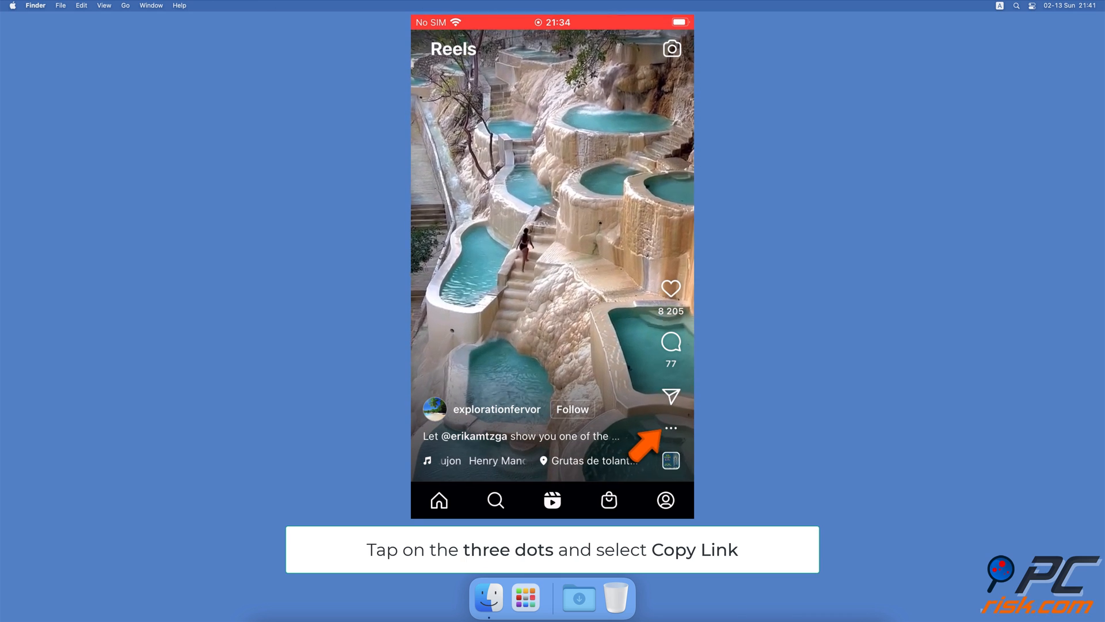
click(670, 429)
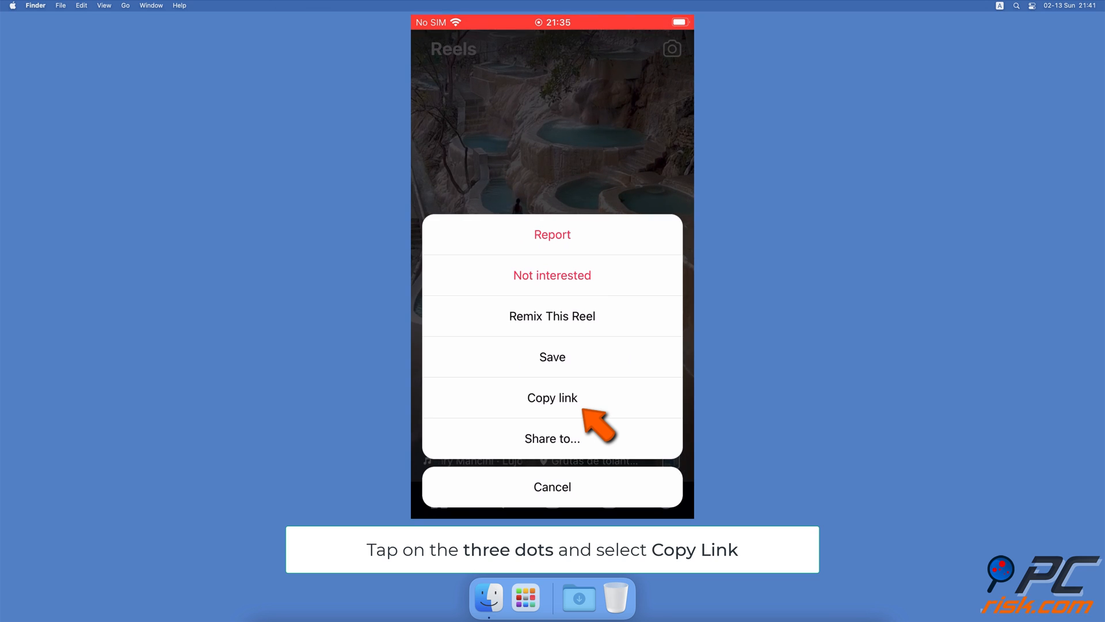
click(551, 397)
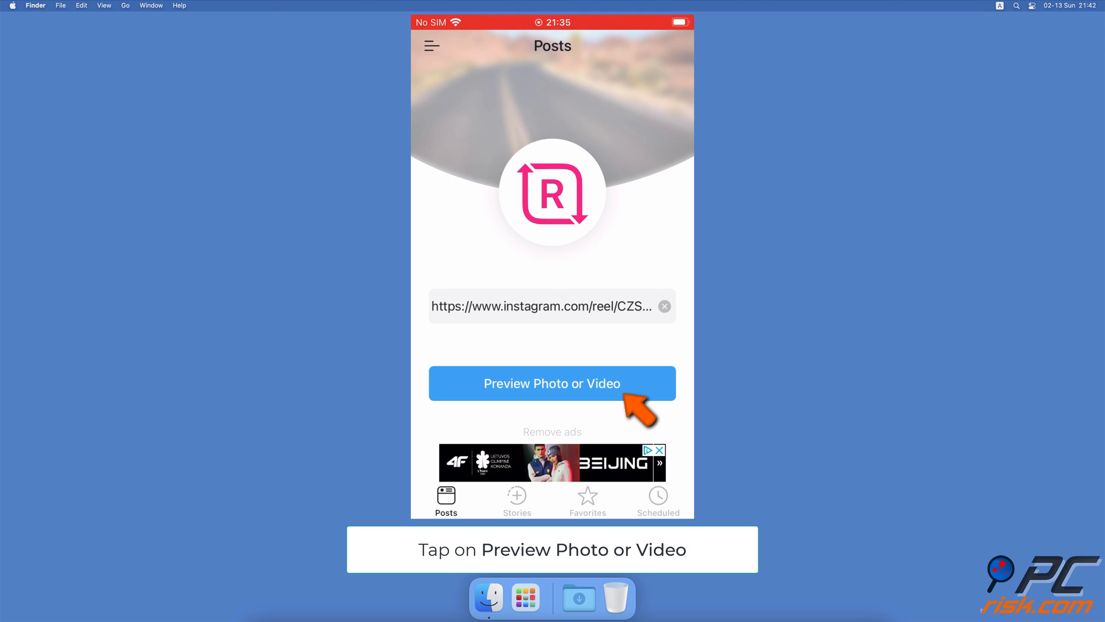
Preview the pasted reel in Reposter and open its video in the browser via Share
click(551, 384)
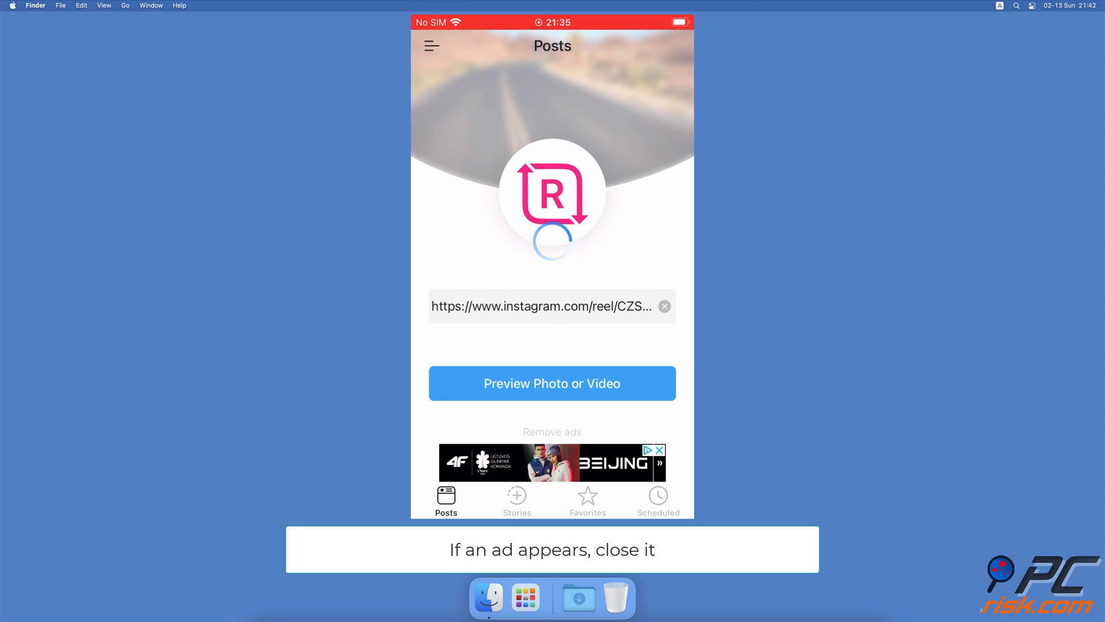
click(552, 382)
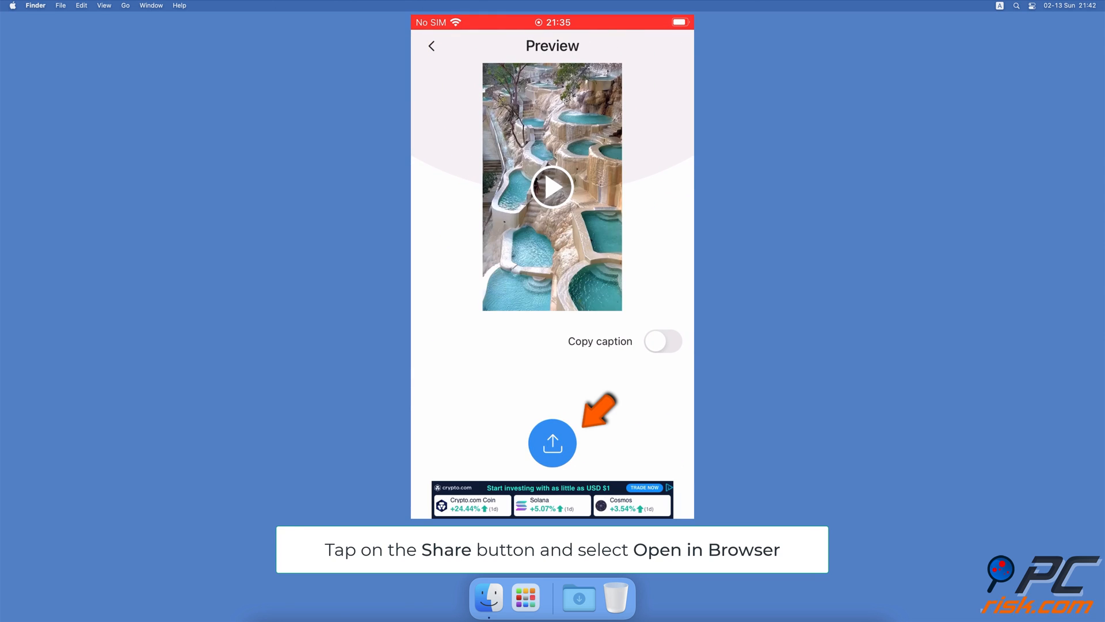
click(551, 442)
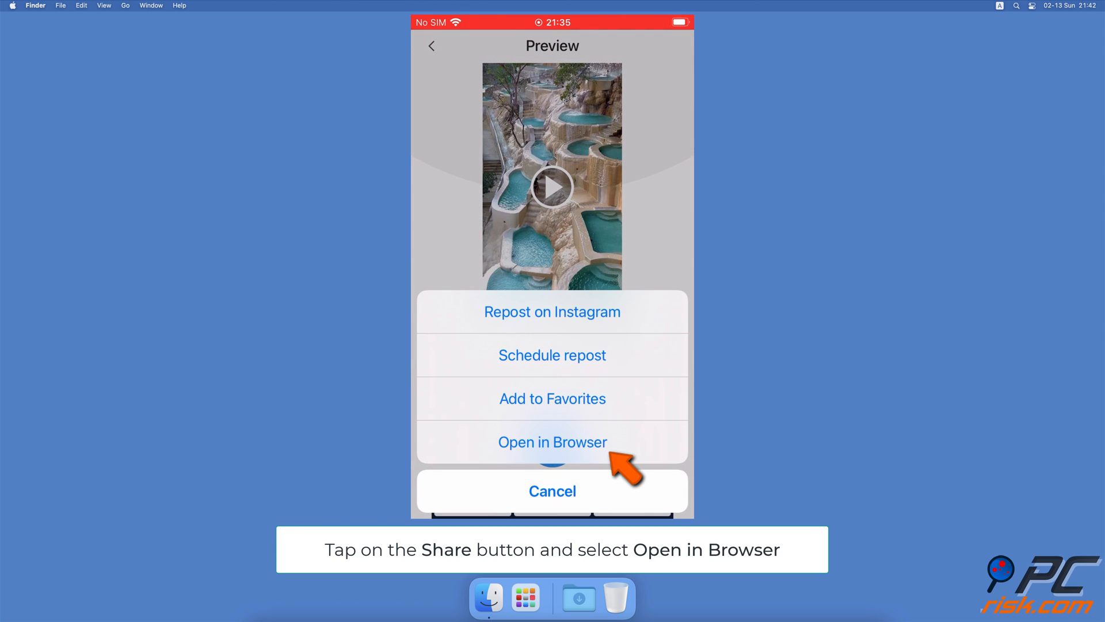
click(552, 442)
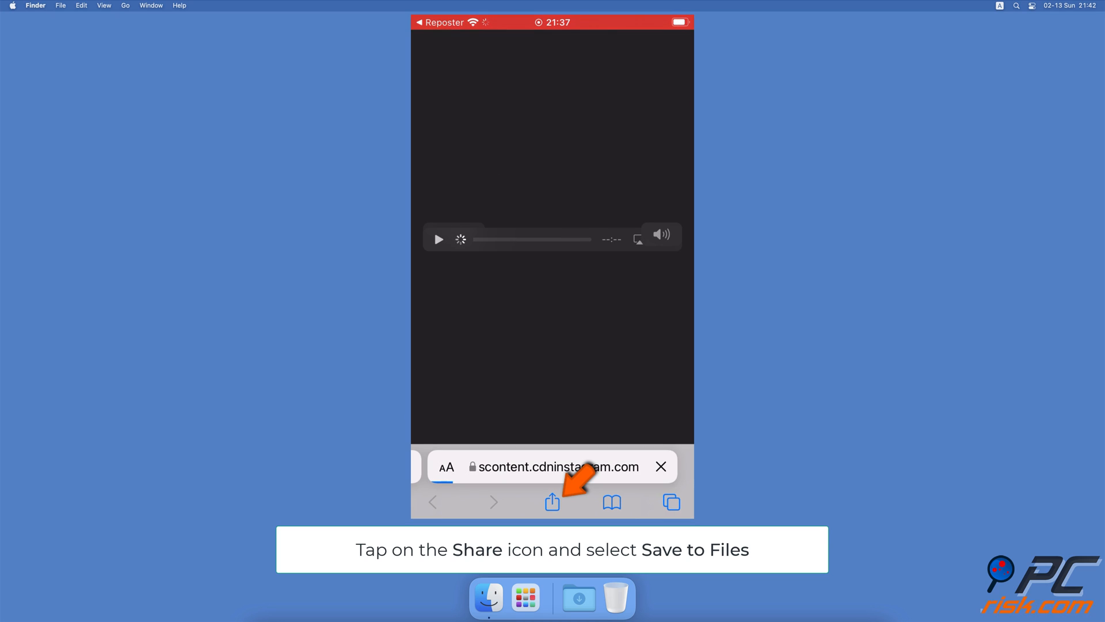
Save the reel video from Safari's share sheet to On My iPhone
click(552, 500)
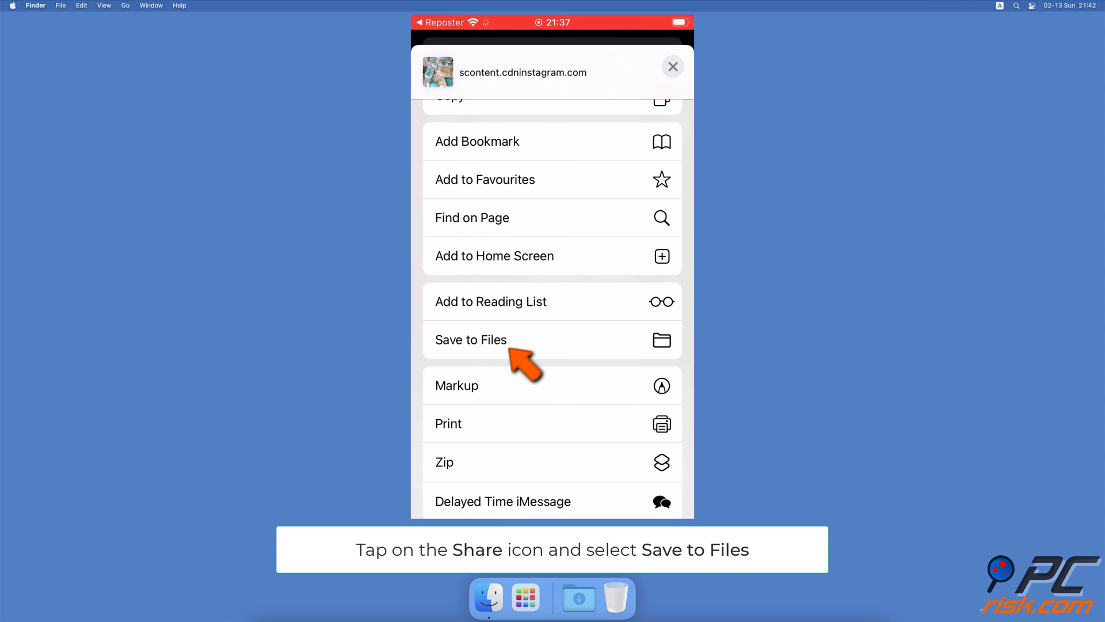
click(471, 338)
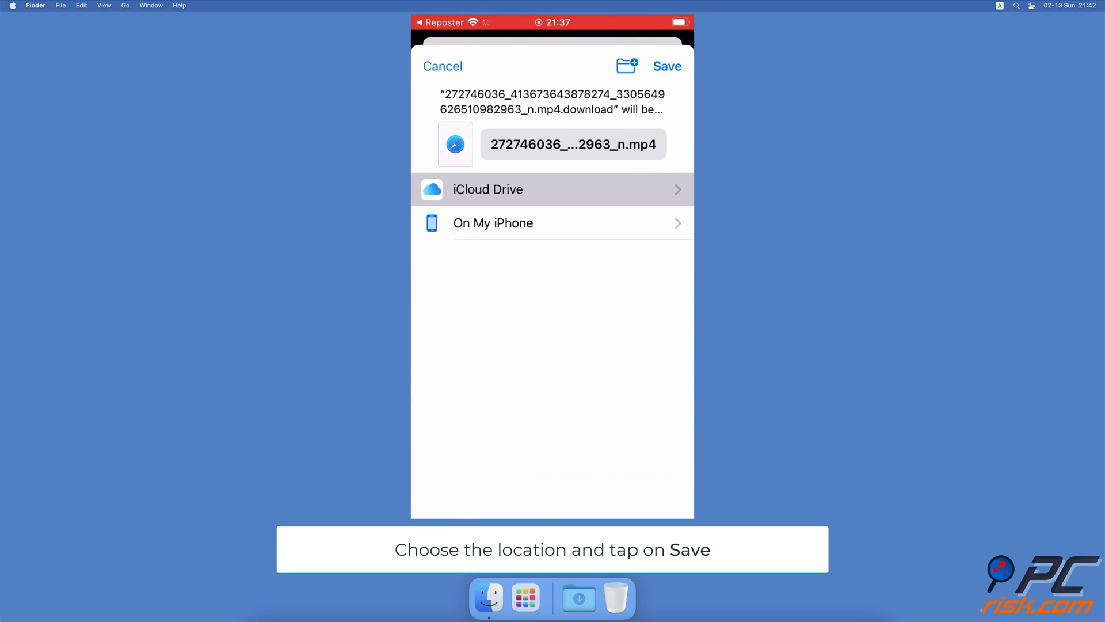
click(494, 222)
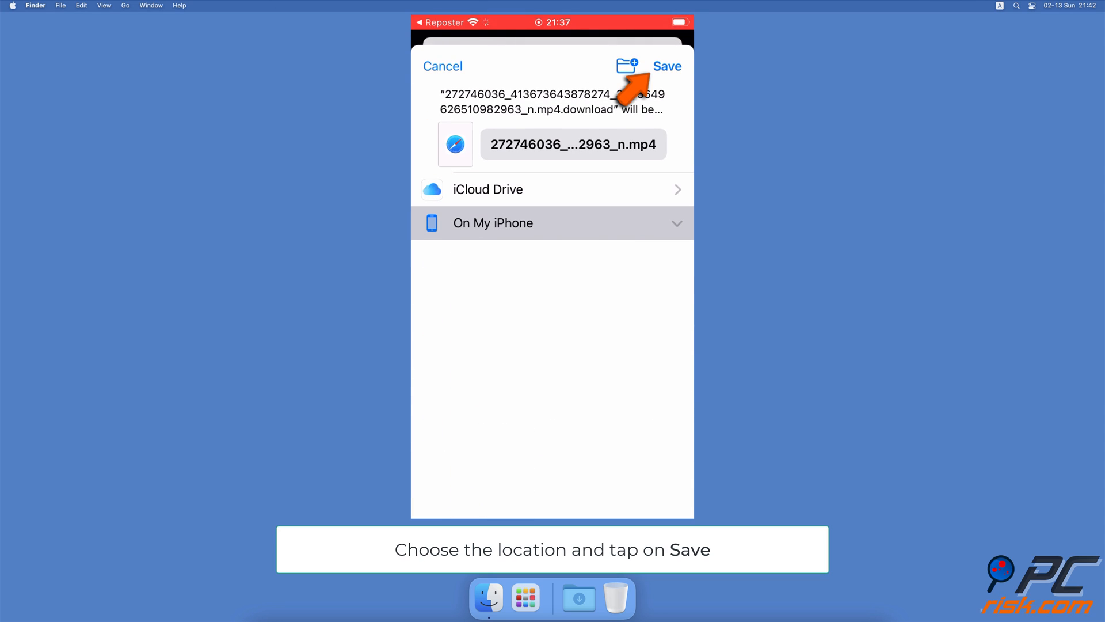
click(666, 66)
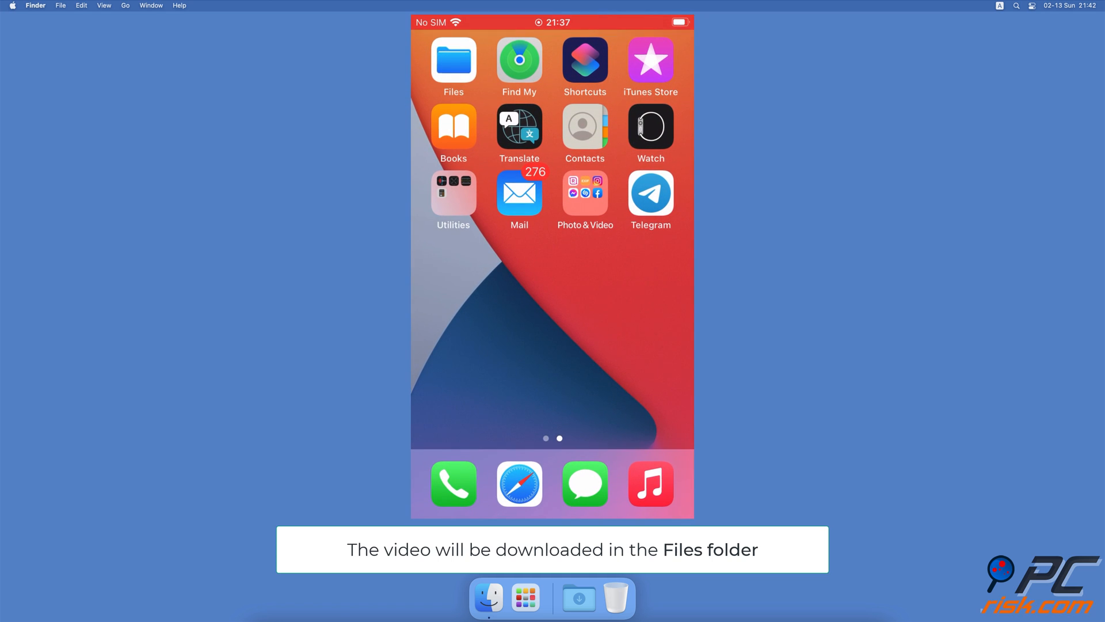
click(454, 61)
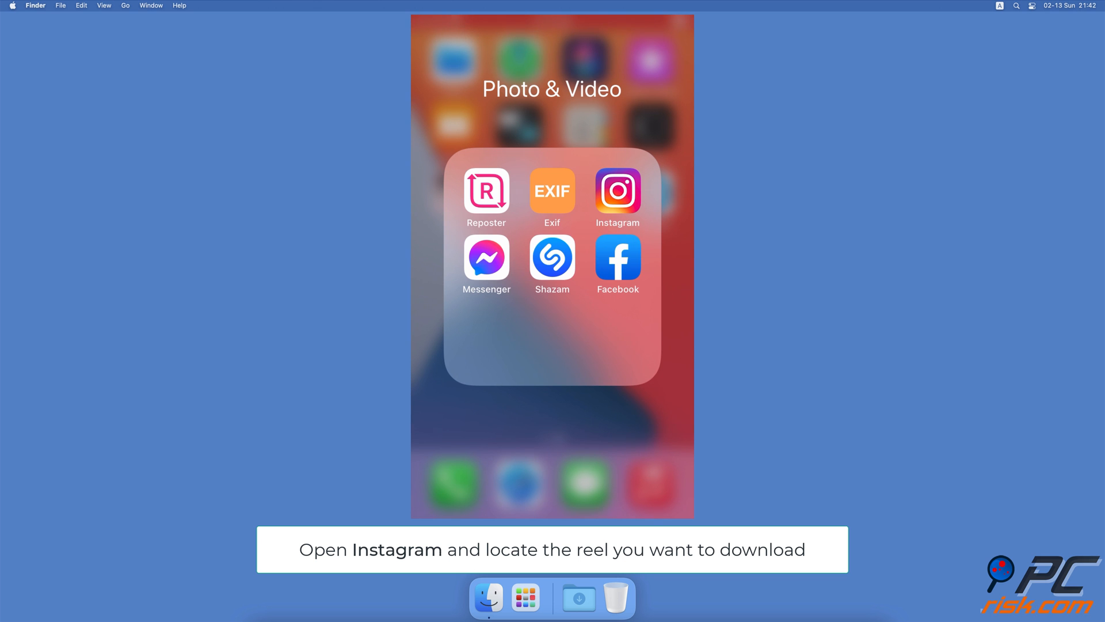
Open Instagram on the reel and start a screen recording from Control Center
click(617, 193)
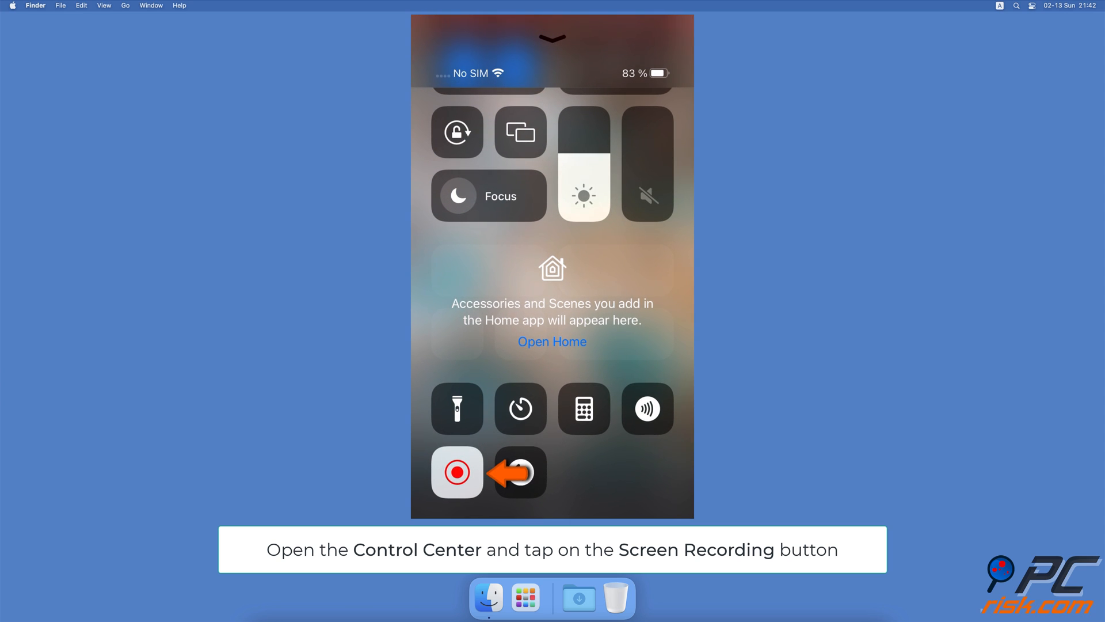
click(457, 472)
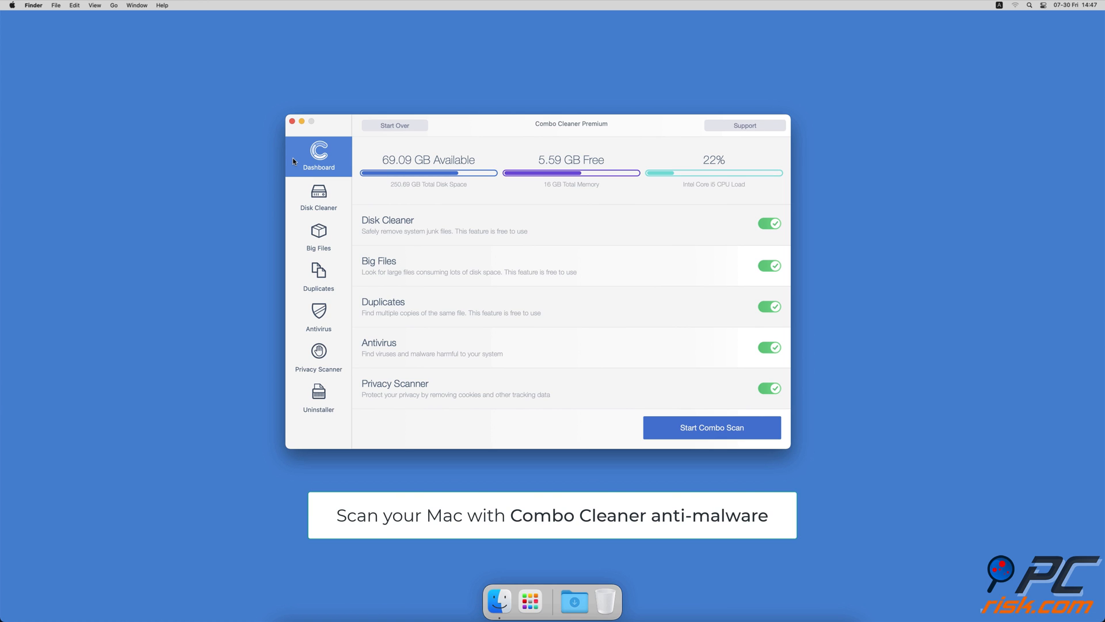
Start a full system scan in Combo Cleaner's Antivirus
click(319, 318)
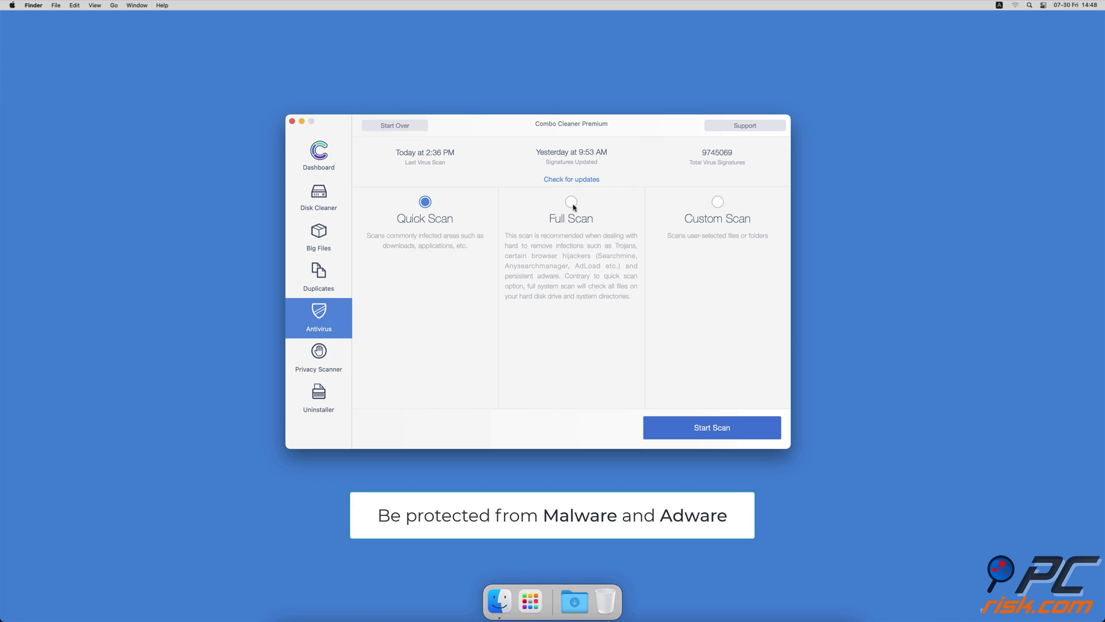
click(710, 427)
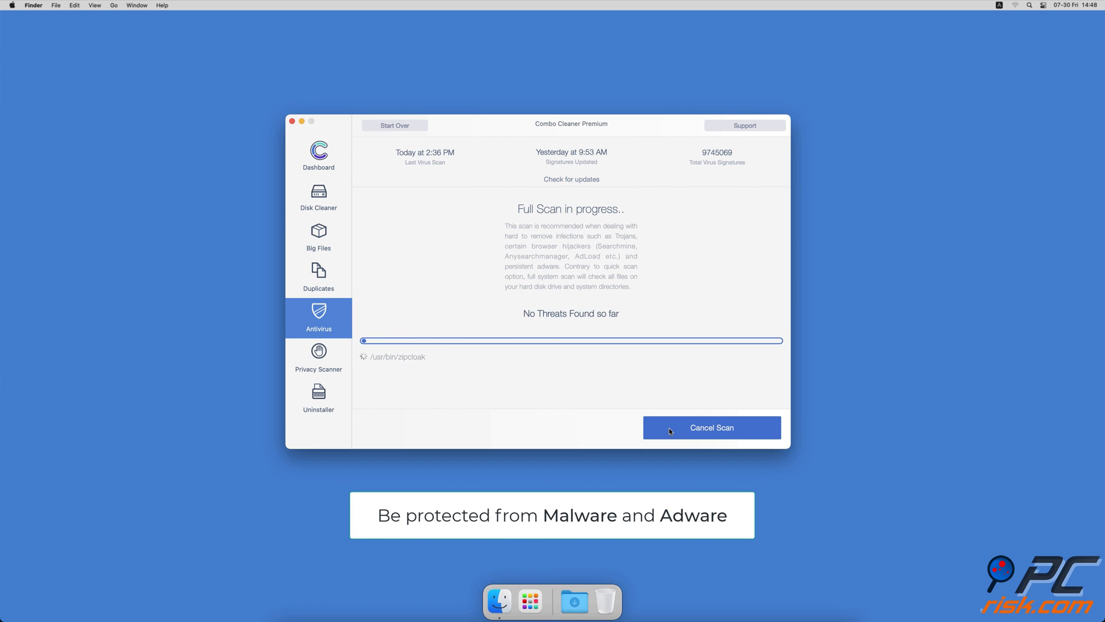
In Disk Cleaner remove the 2.7 GB of application caches and logs
click(318, 195)
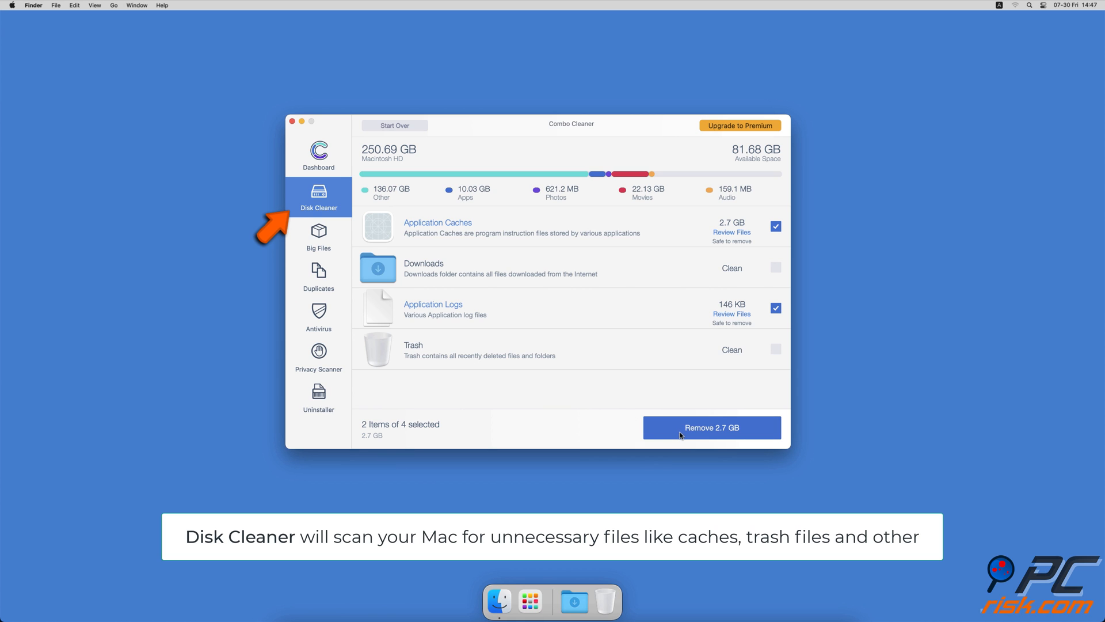
click(712, 427)
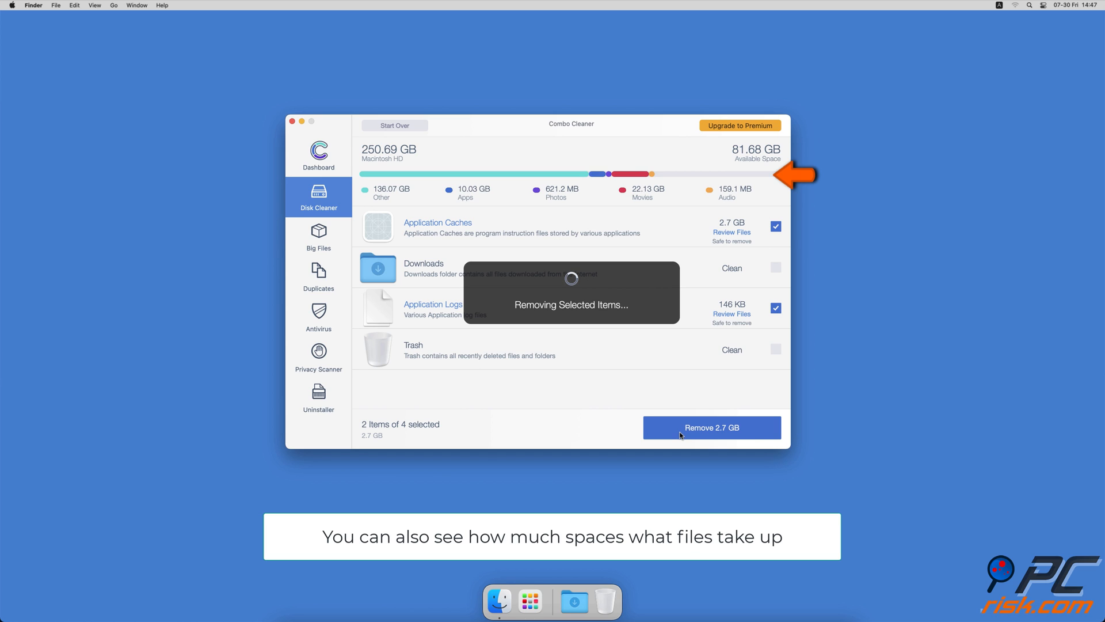
click(711, 427)
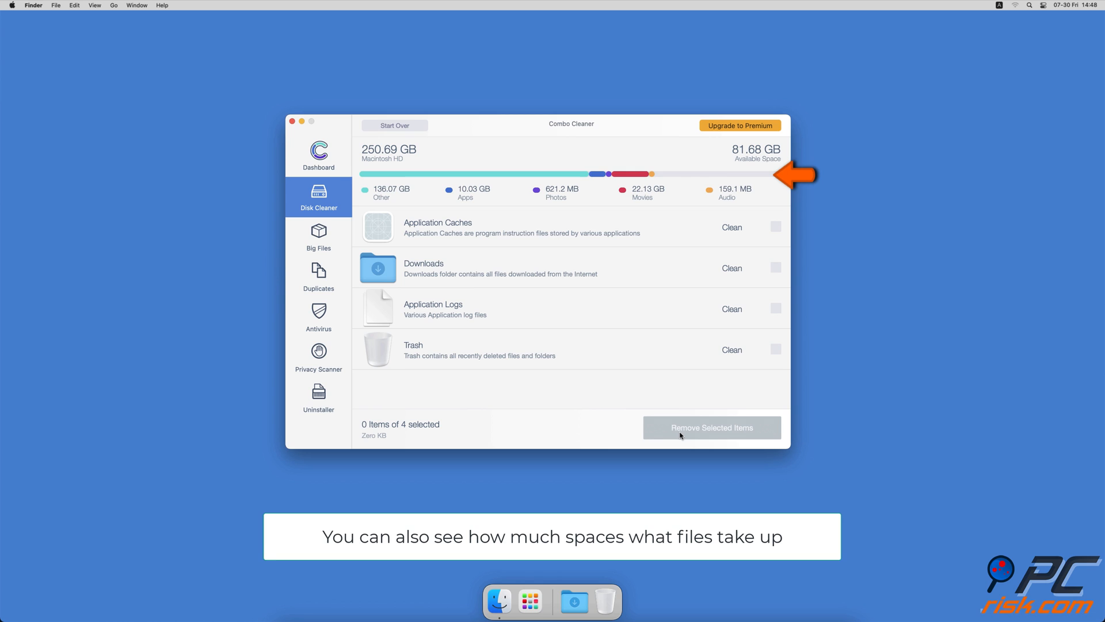
Scan the home folder for big files and then for duplicate files
click(319, 235)
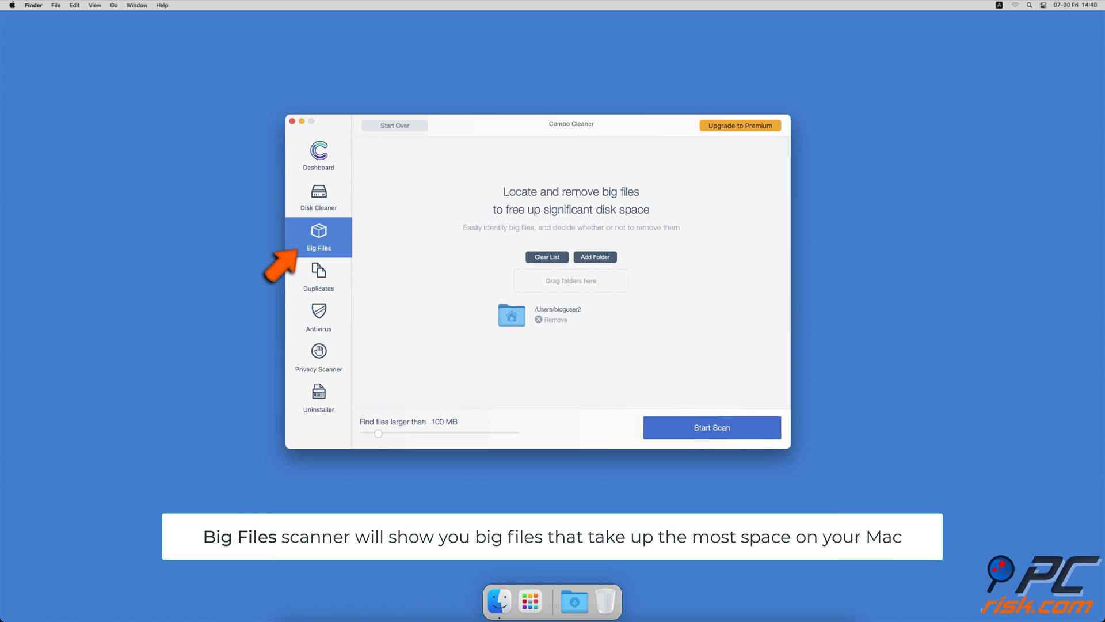
click(712, 427)
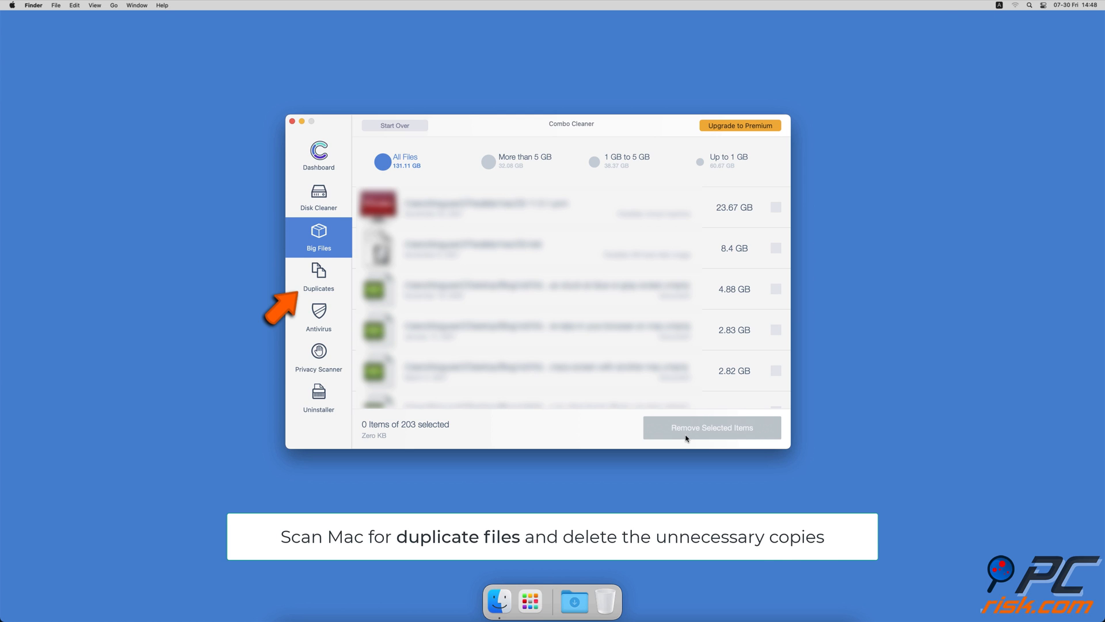
click(319, 276)
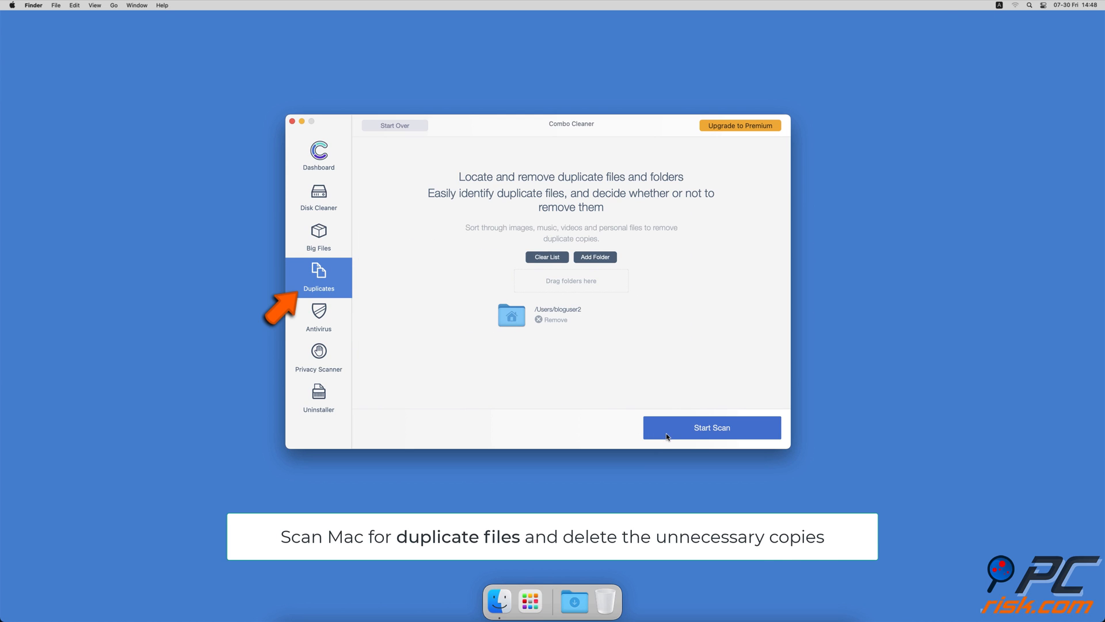
click(712, 427)
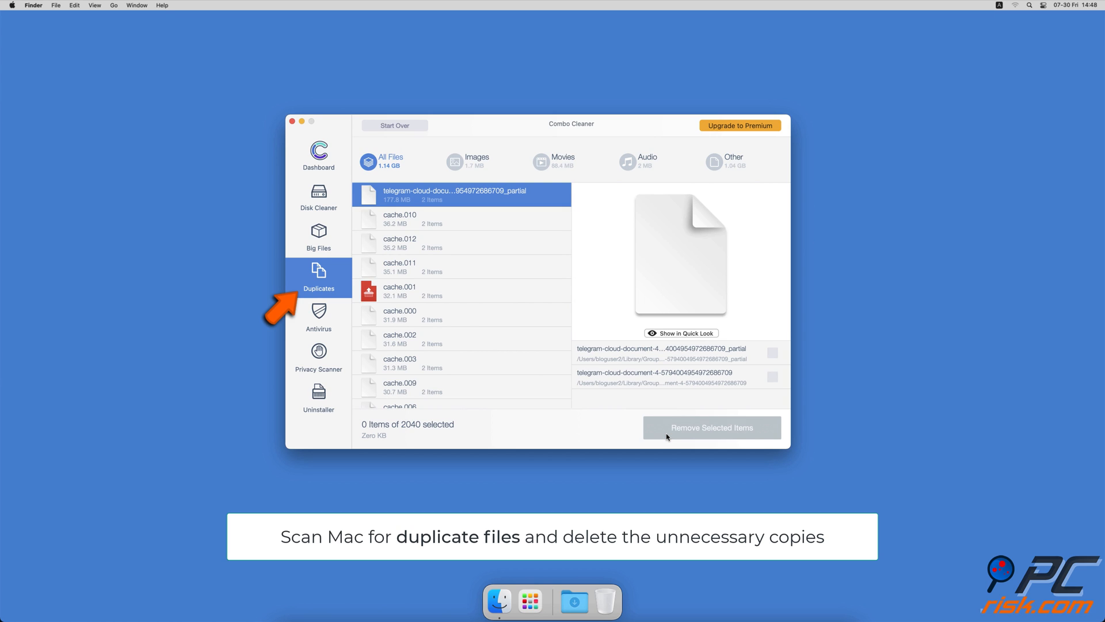
Check the Privacy Scanner, then list installed apps and leftover files in Uninstaller
click(319, 359)
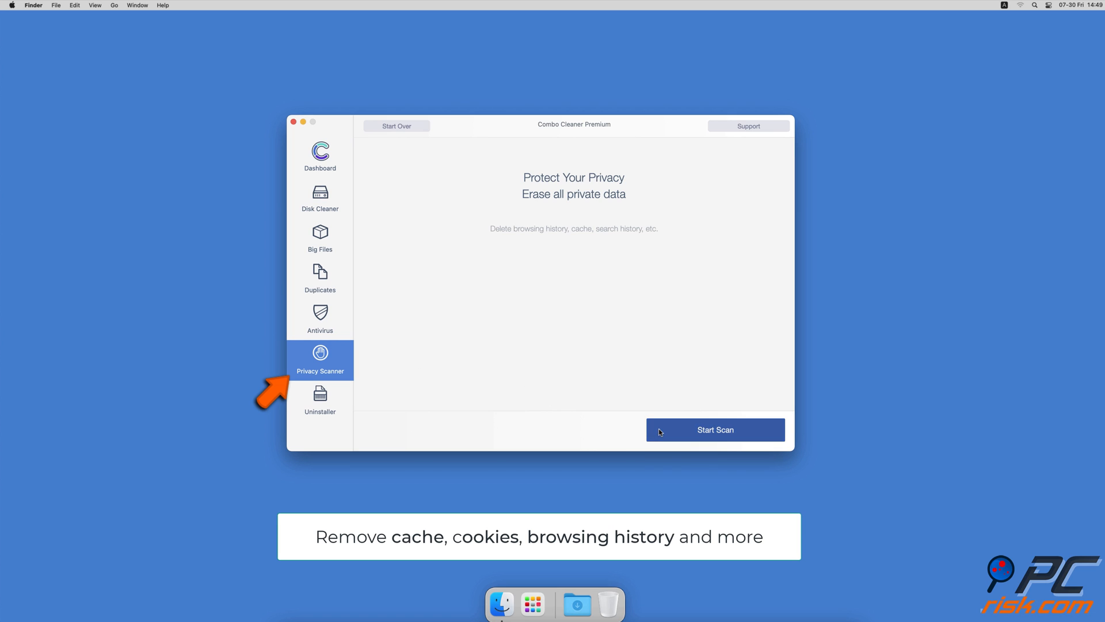
click(320, 400)
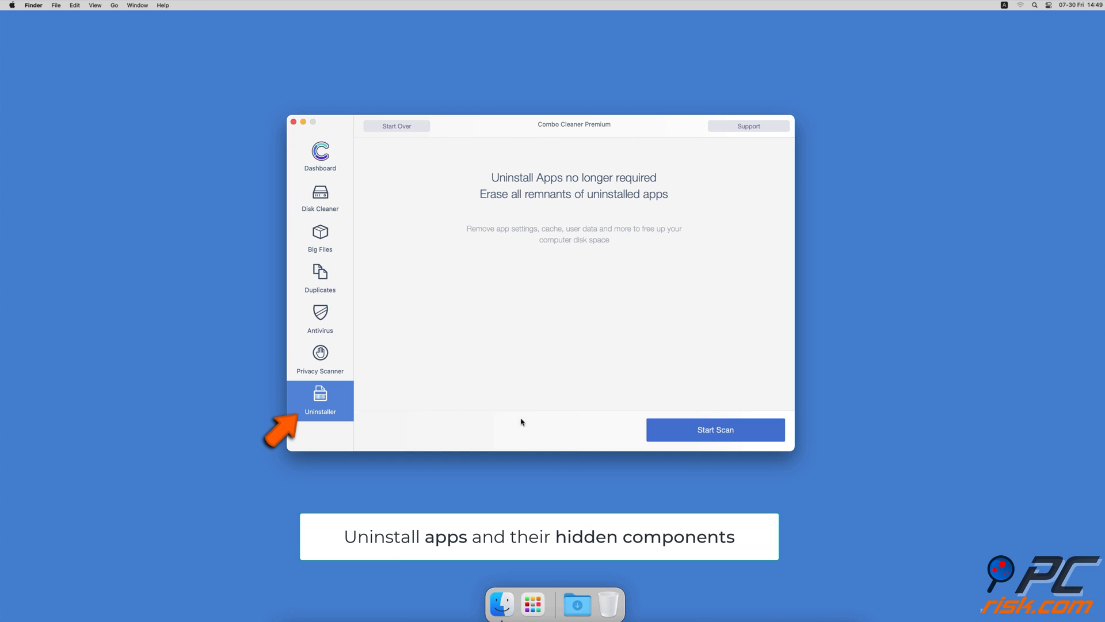
click(715, 429)
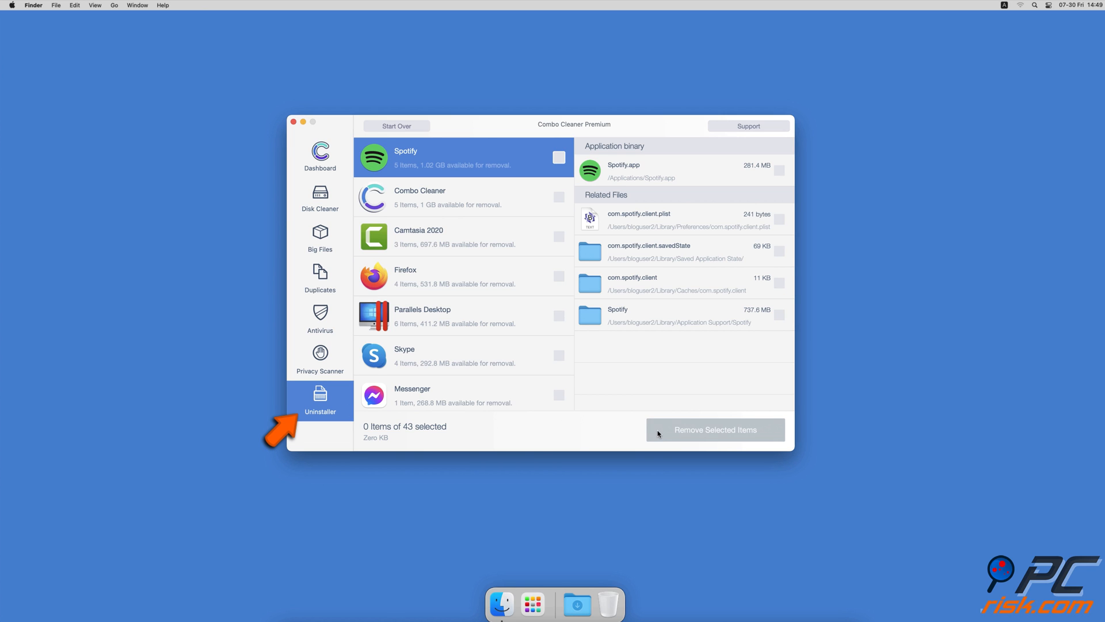
click(319, 153)
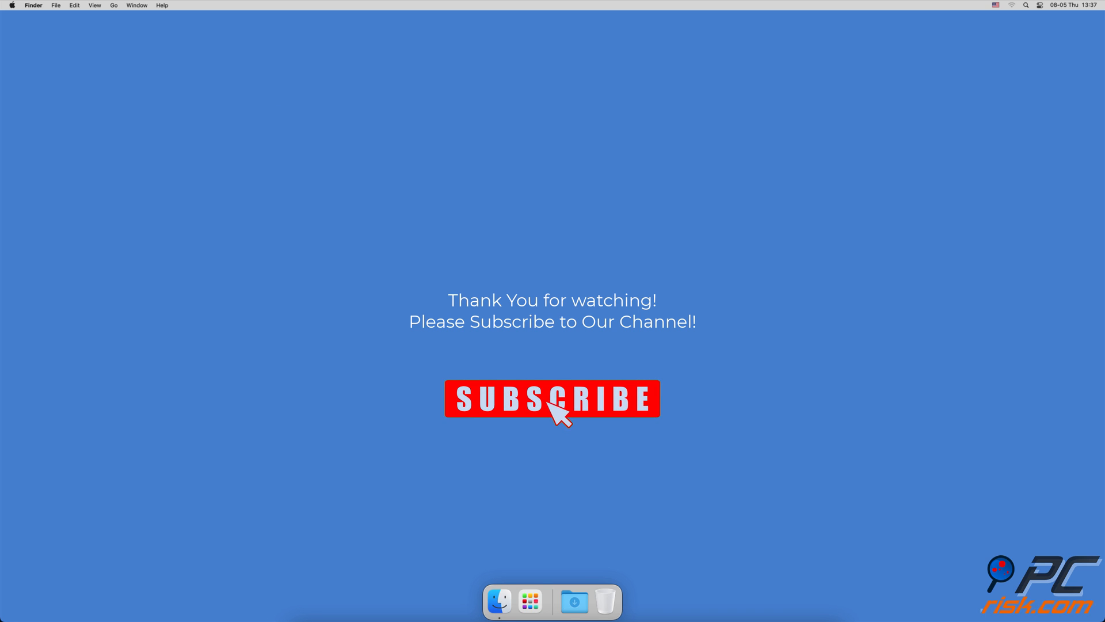
click(551, 398)
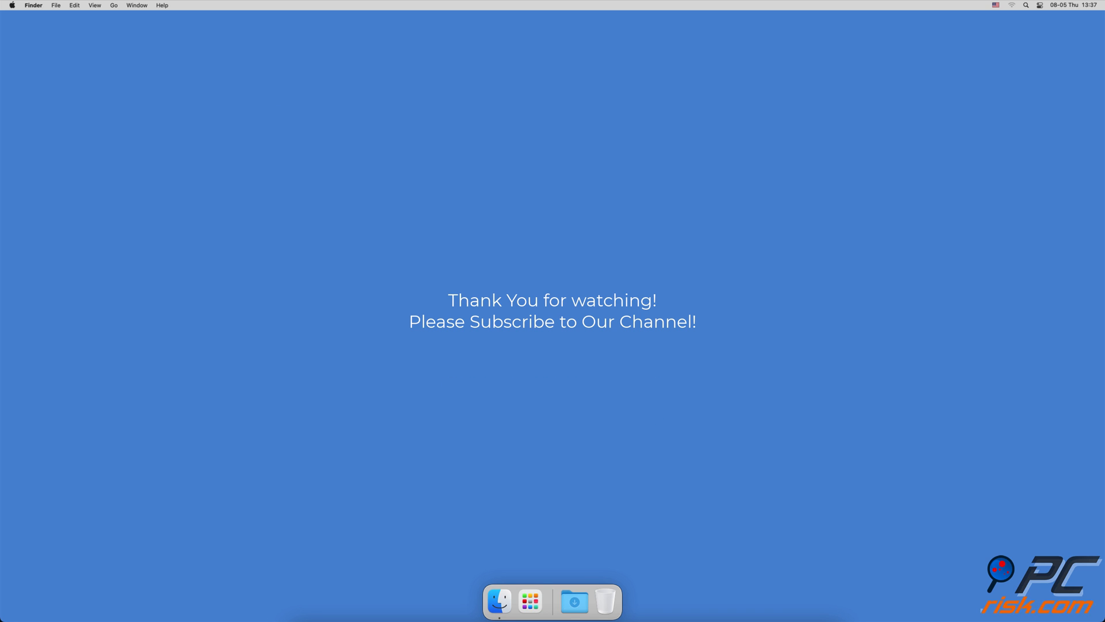